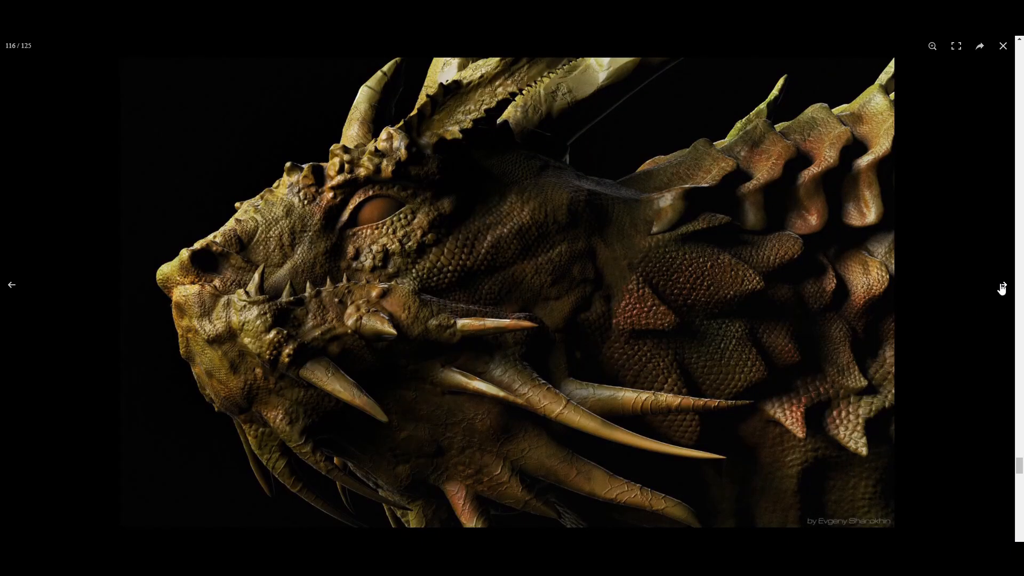
# Page through gallery images 116–122, then bring up the 3DCoat 2022.16 release section.
pyautogui.click(1002, 287)
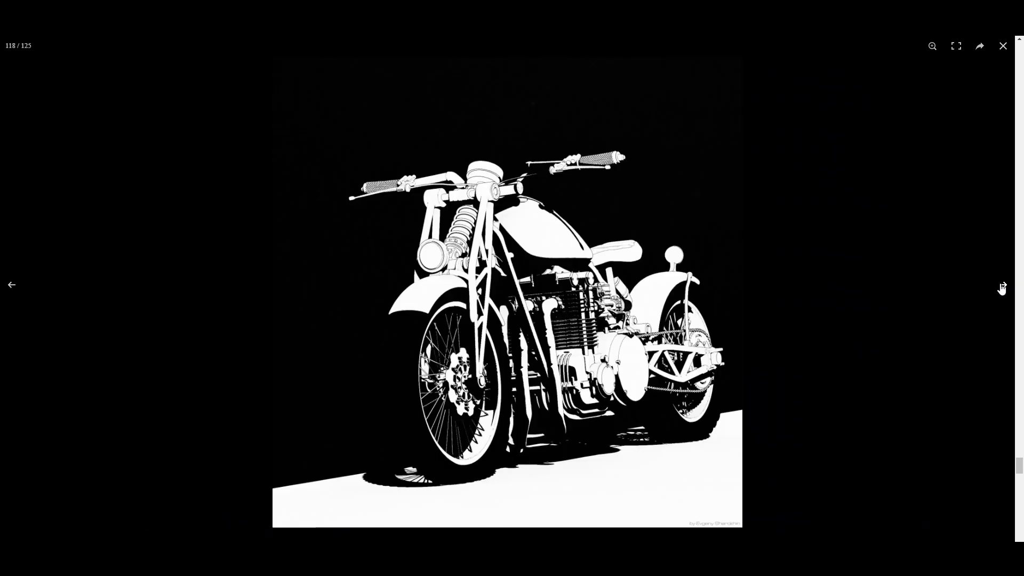
pyautogui.click(1002, 284)
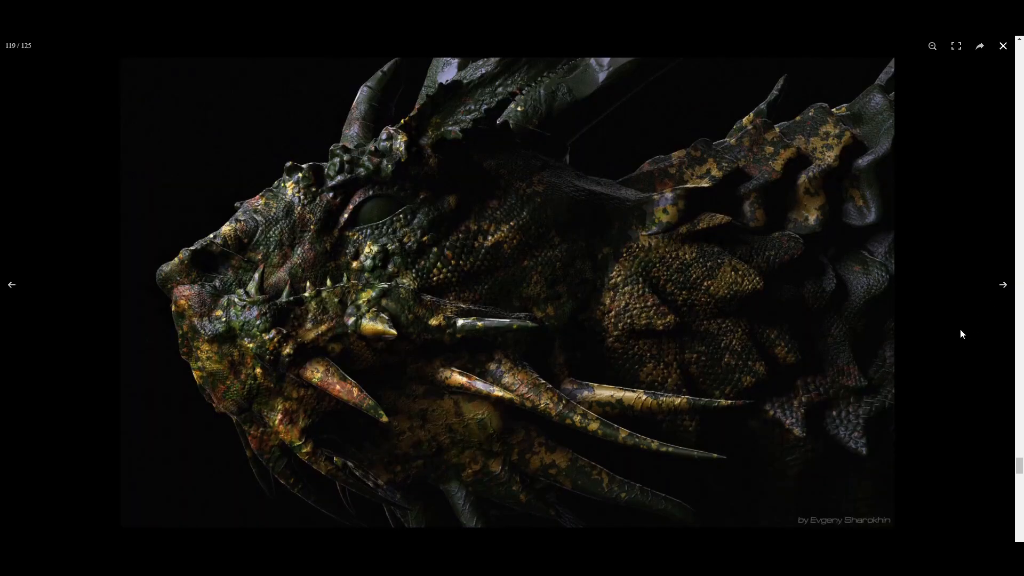
pyautogui.click(1003, 284)
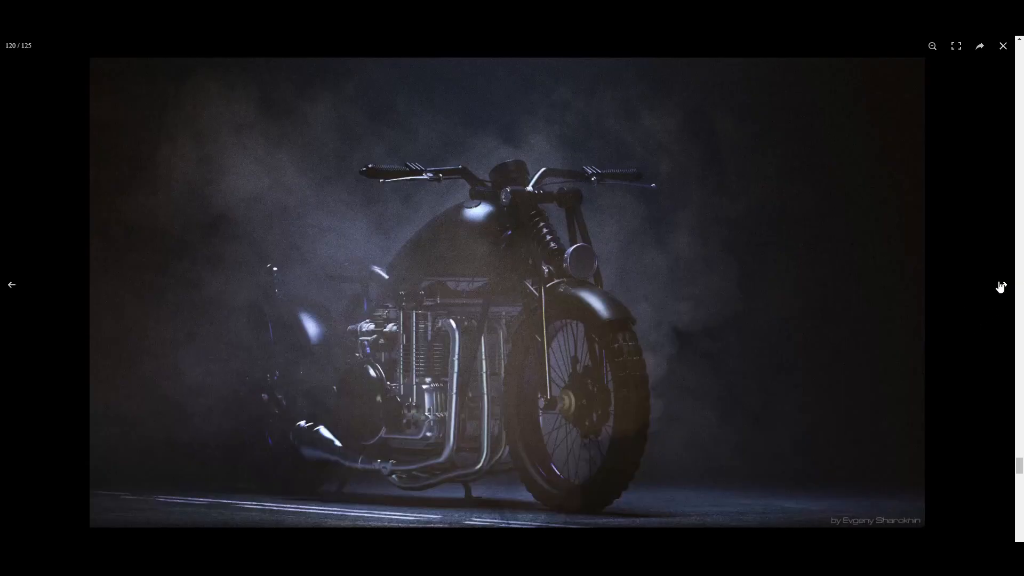
pyautogui.click(1000, 286)
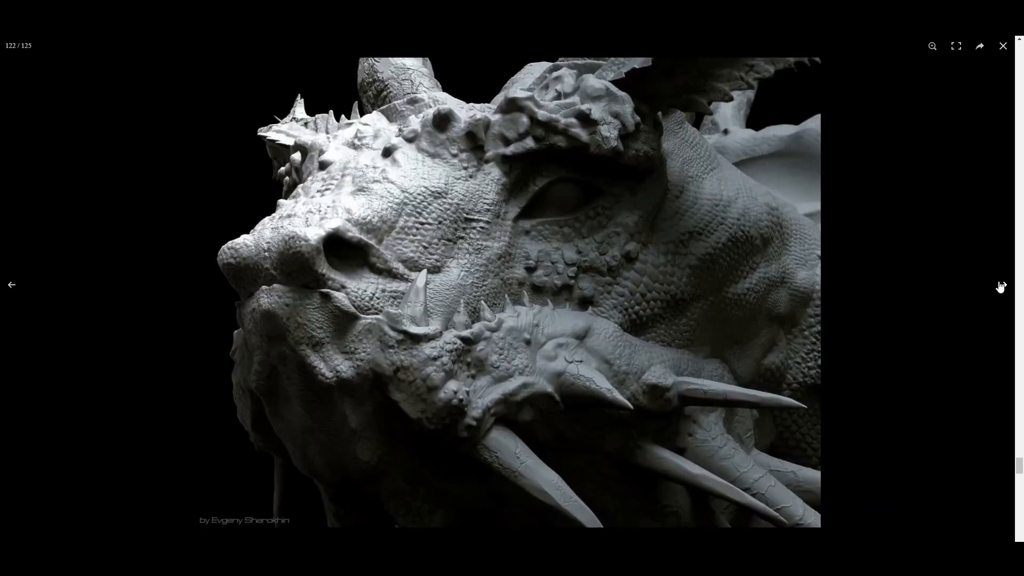
pyautogui.click(1003, 46)
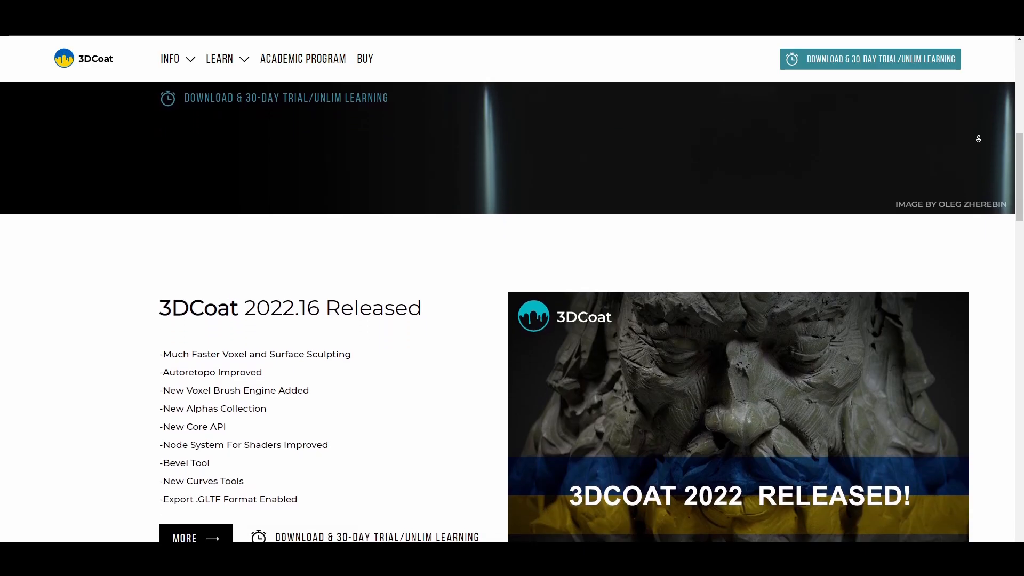
# Scroll past the 2022.16 release notes to the About 3DCoat UV mapping and texturing section.
pyautogui.scroll(-3)
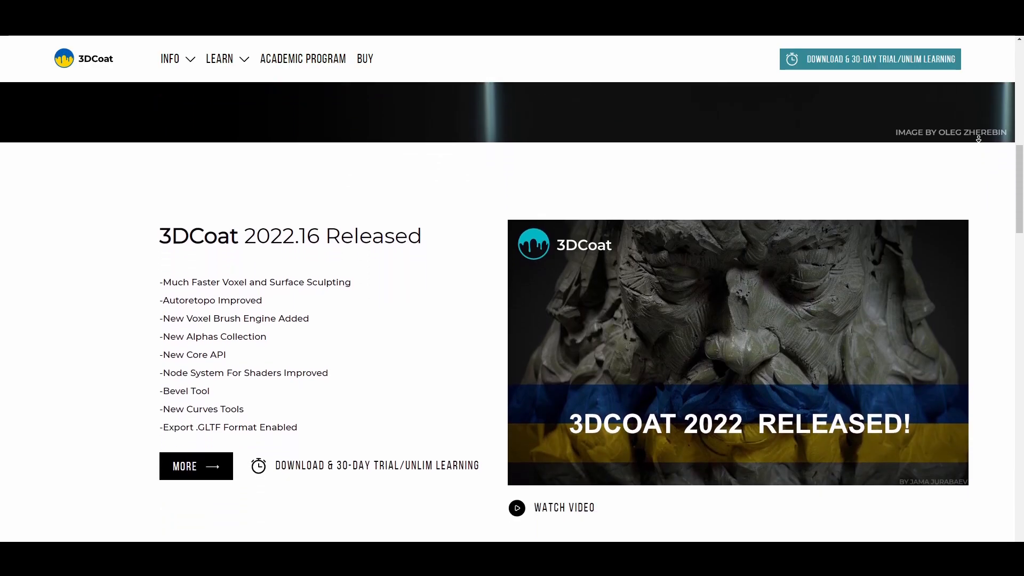
pyautogui.scroll(-3)
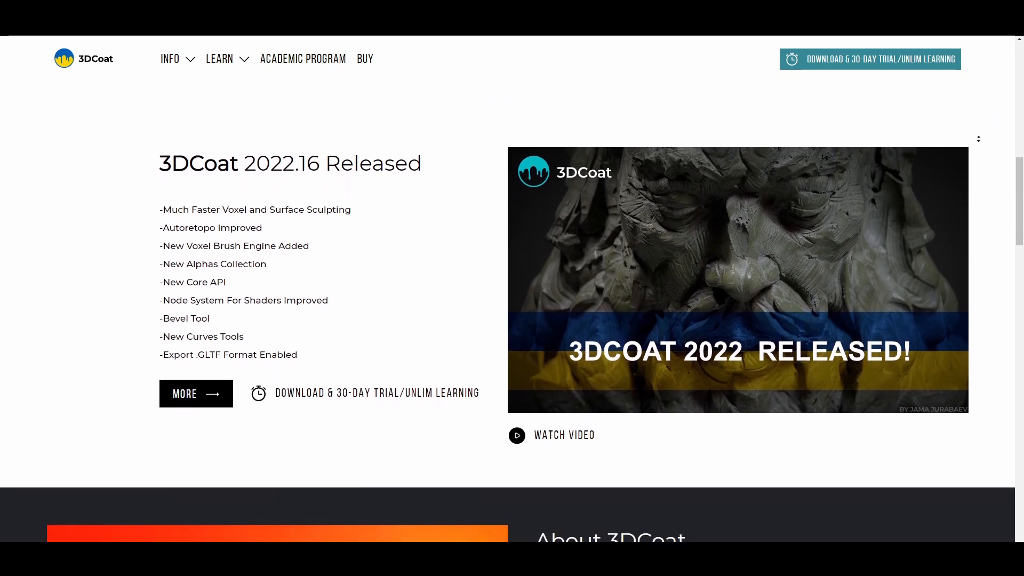
pyautogui.scroll(-3)
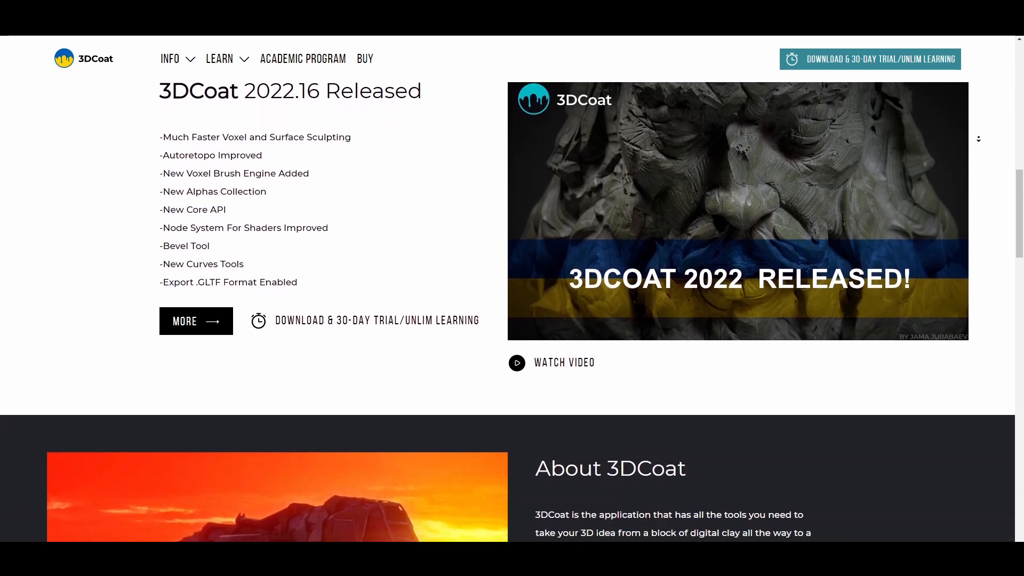
pyautogui.scroll(-3)
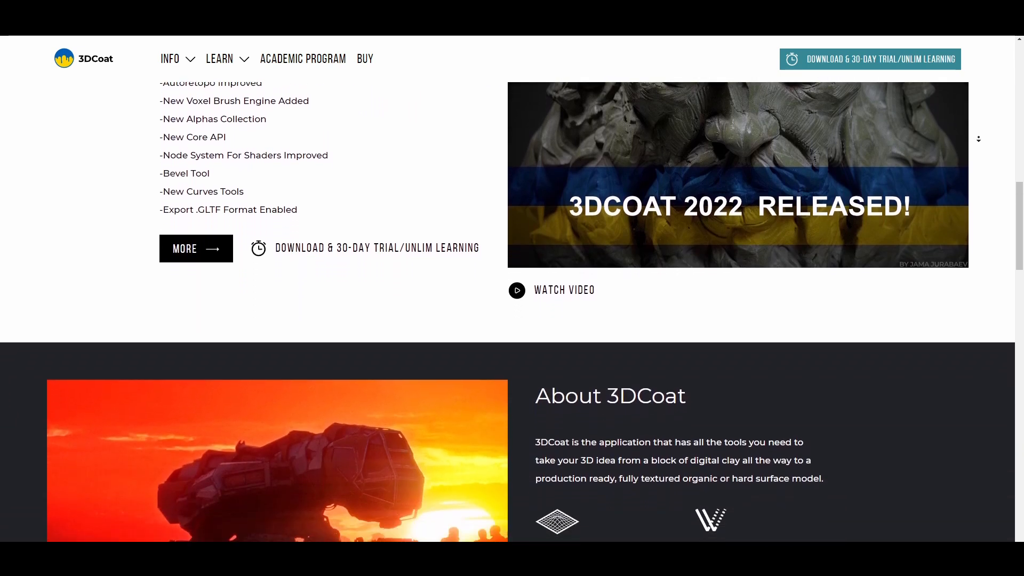
pyautogui.scroll(-3)
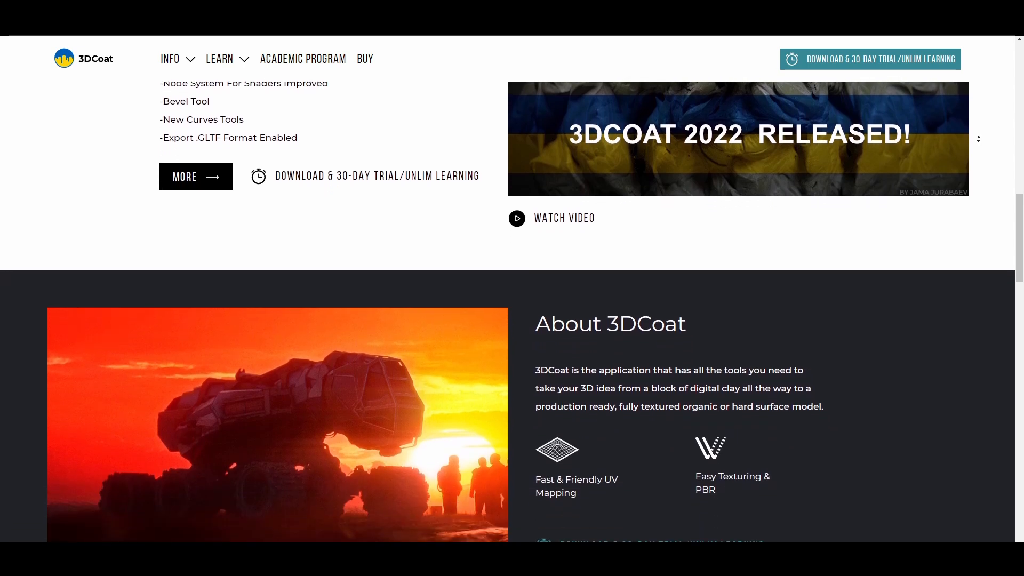
pyautogui.scroll(-3)
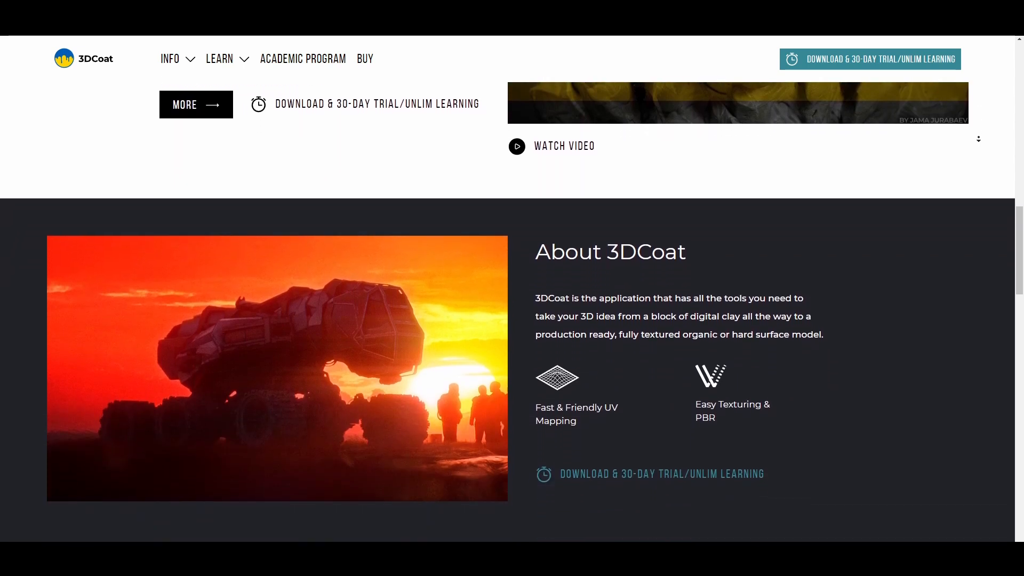
pyautogui.scroll(-3)
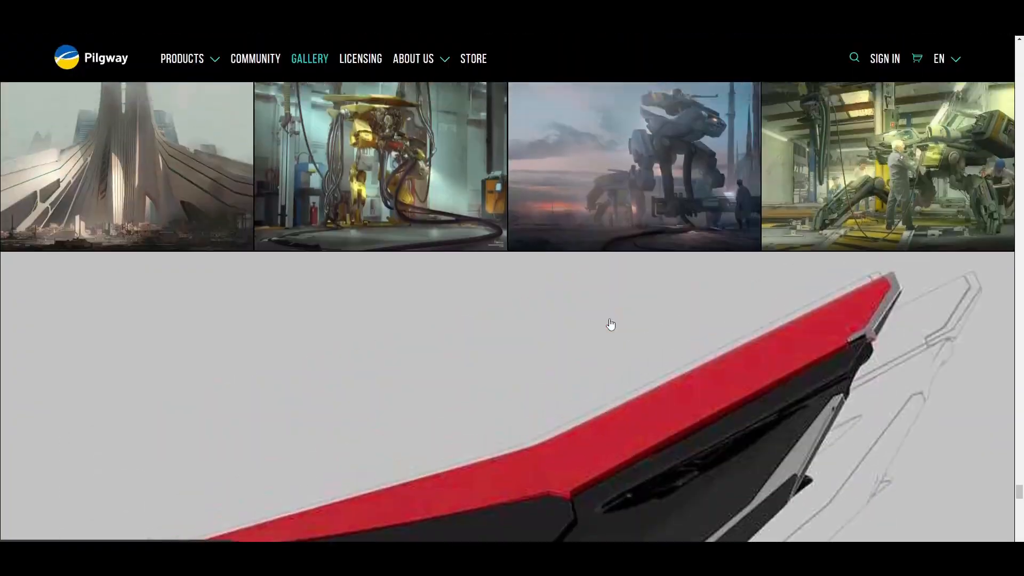
# Scroll to the gallery's Load More button and load two extra batches of artwork.
pyautogui.scroll(-3)
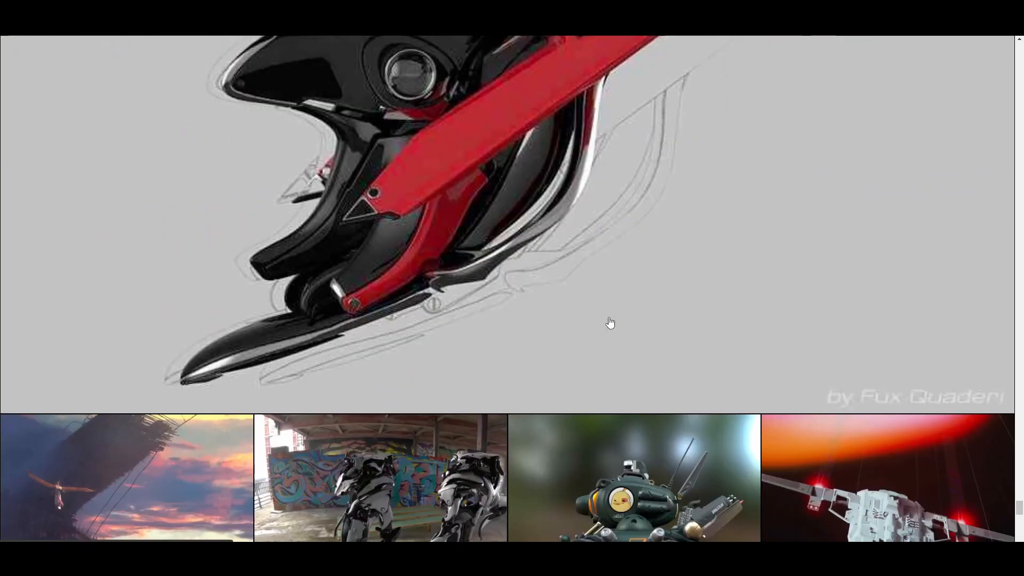
pyautogui.scroll(-3)
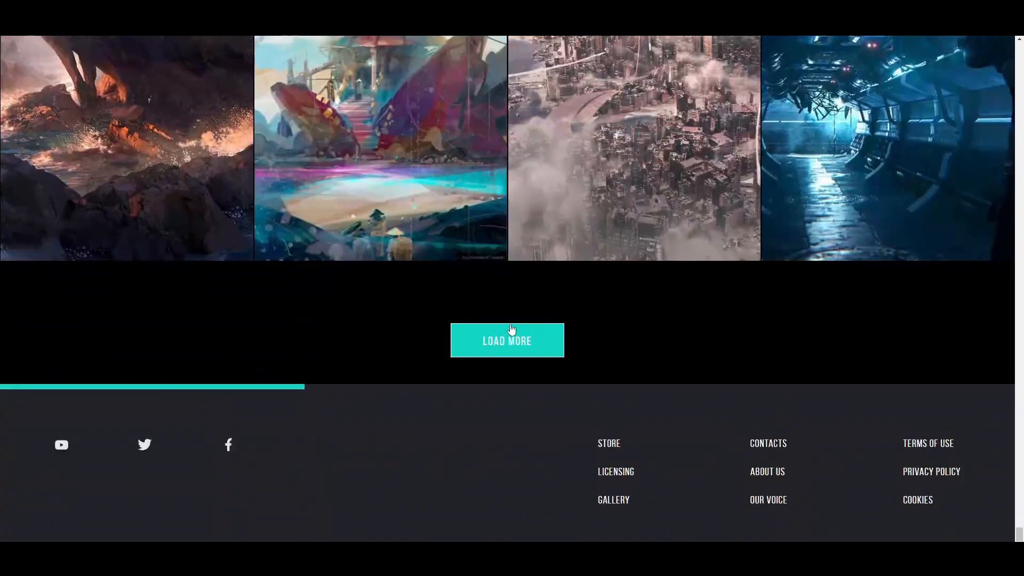
pyautogui.click(506, 340)
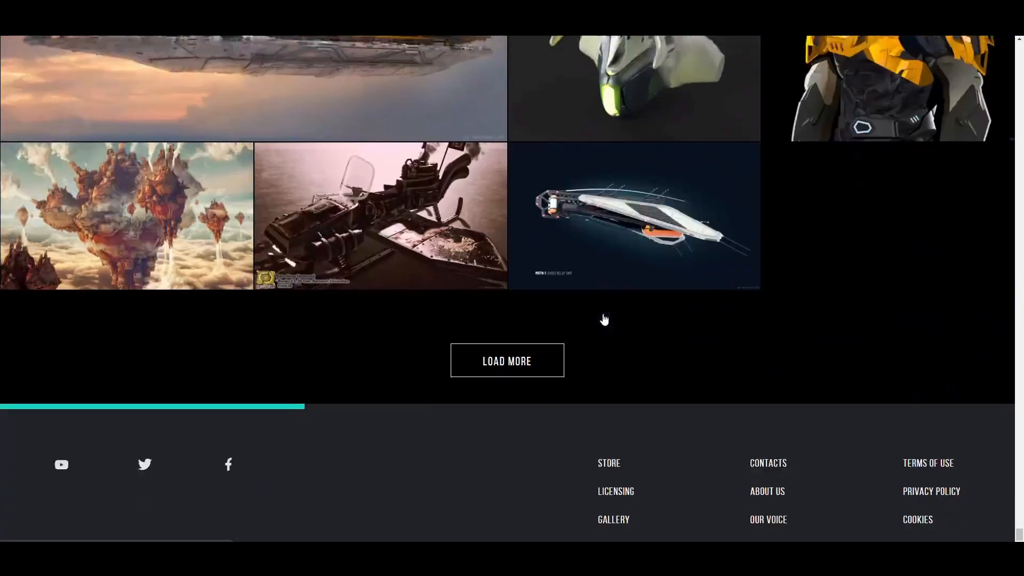
pyautogui.click(506, 360)
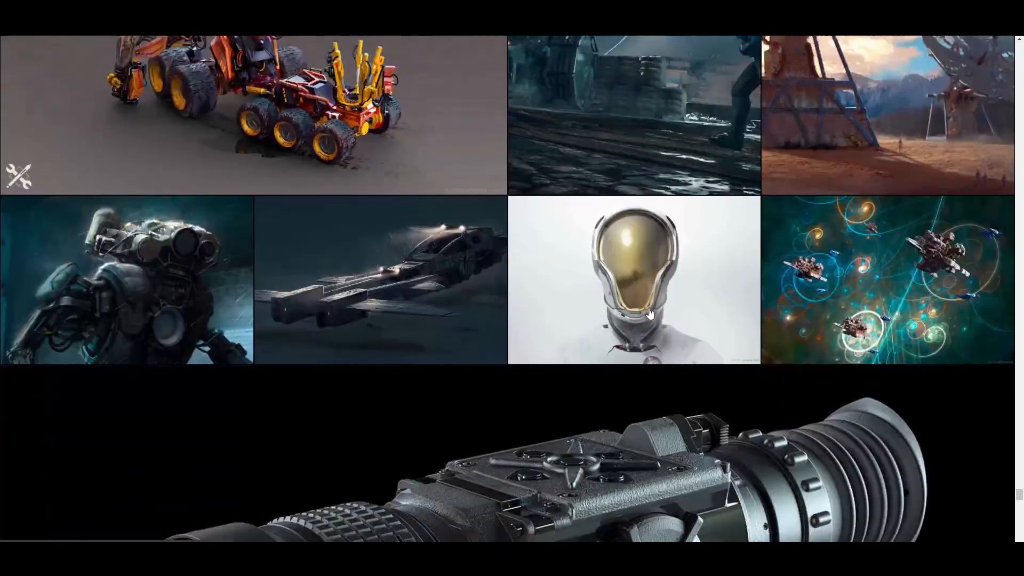
pyautogui.scroll(-3)
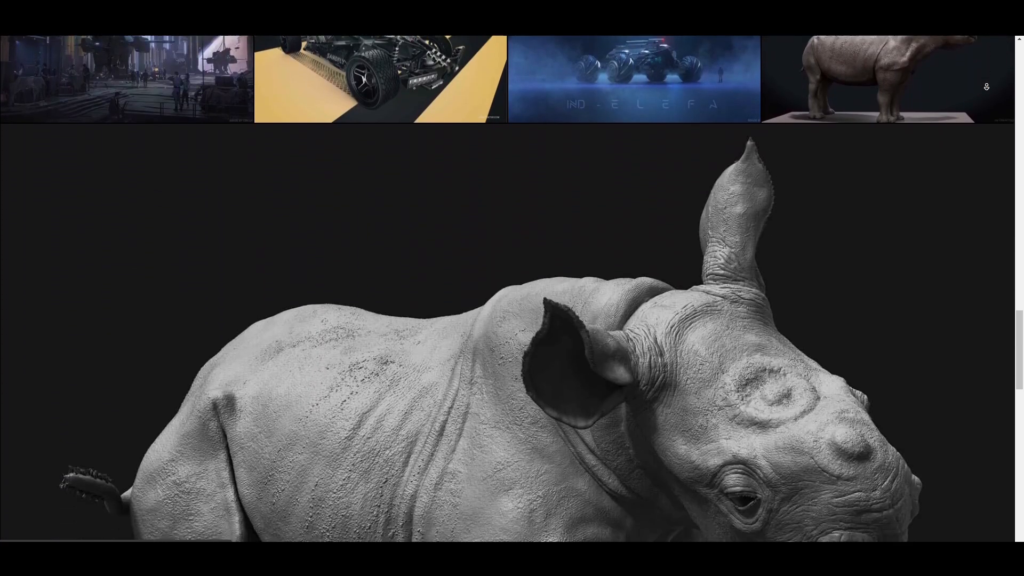
pyautogui.scroll(-3)
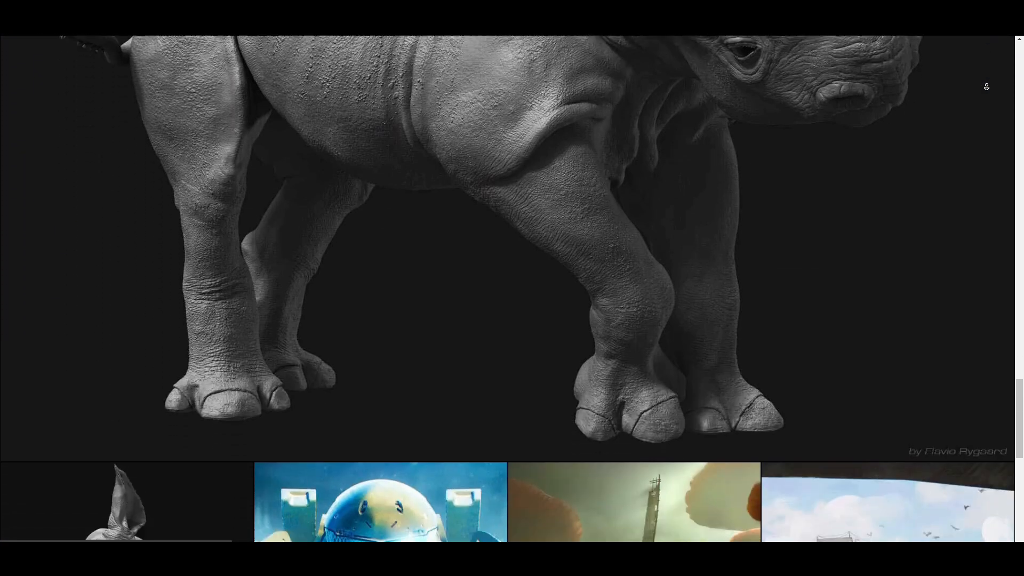
pyautogui.scroll(-3)
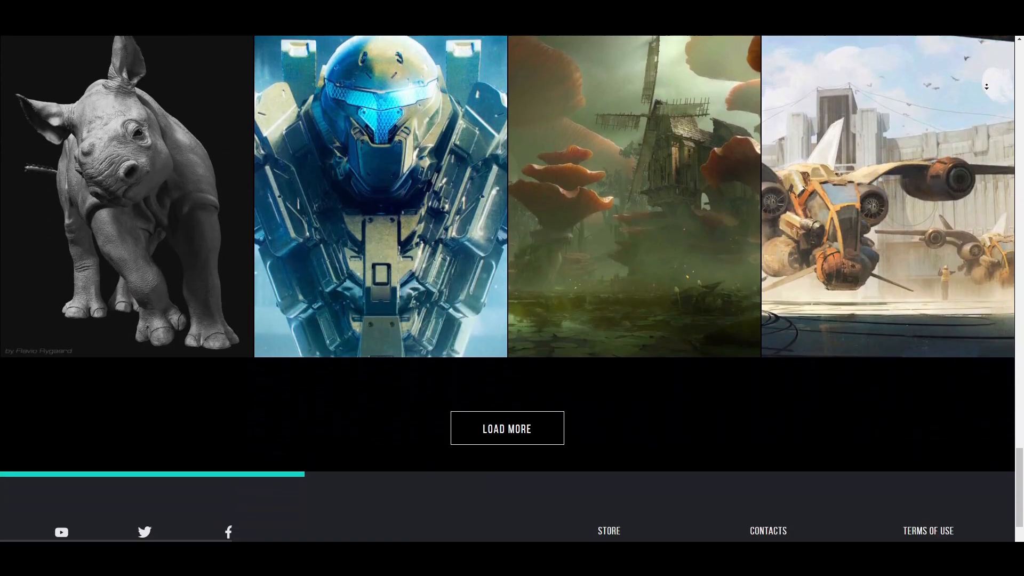
pyautogui.scroll(-3)
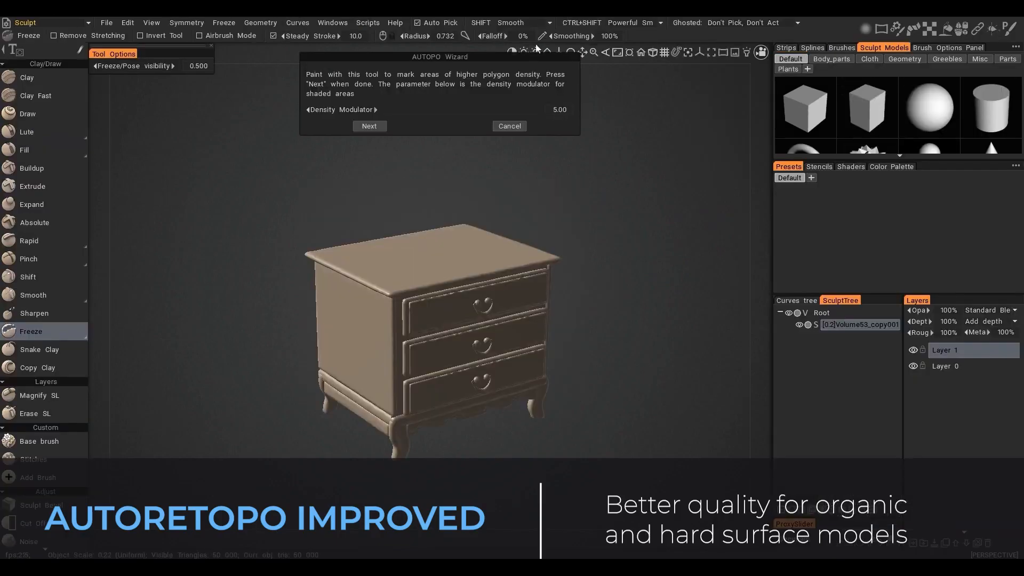
# Launch AUTOPO on the carved chest of drawers to bring up the AUTOPO Wizard.
pyautogui.click(368, 126)
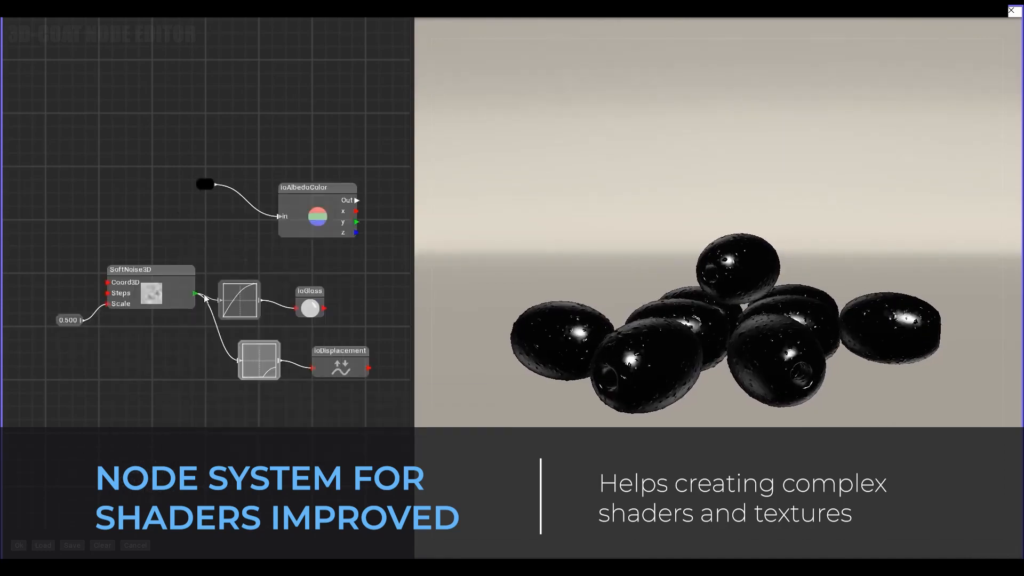
# Wire SoftNoise3D into ioGlass and ioDisplacement for the olives, then view the Render room.
pyautogui.click(67, 320)
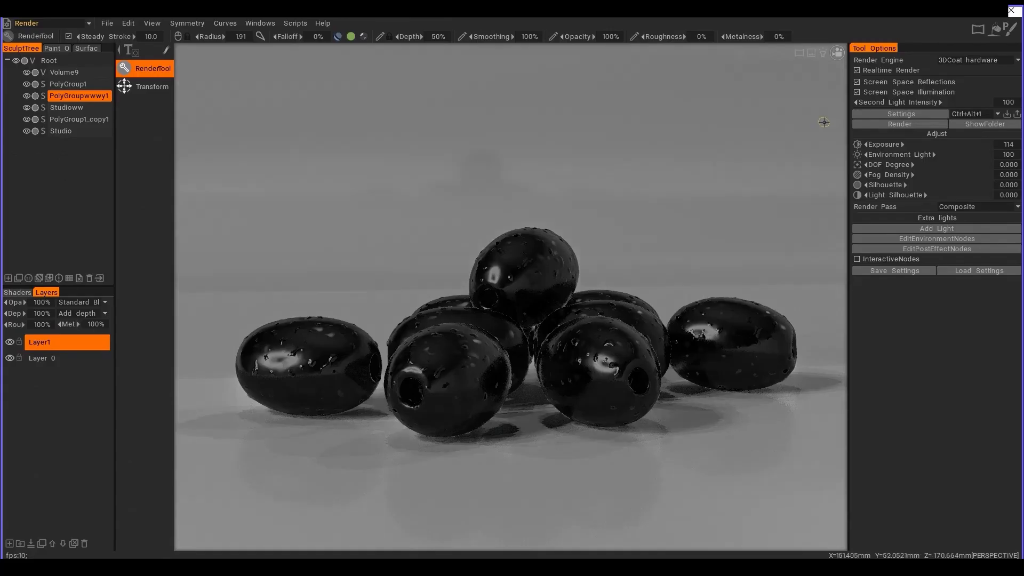
pyautogui.moveTo(890, 165)
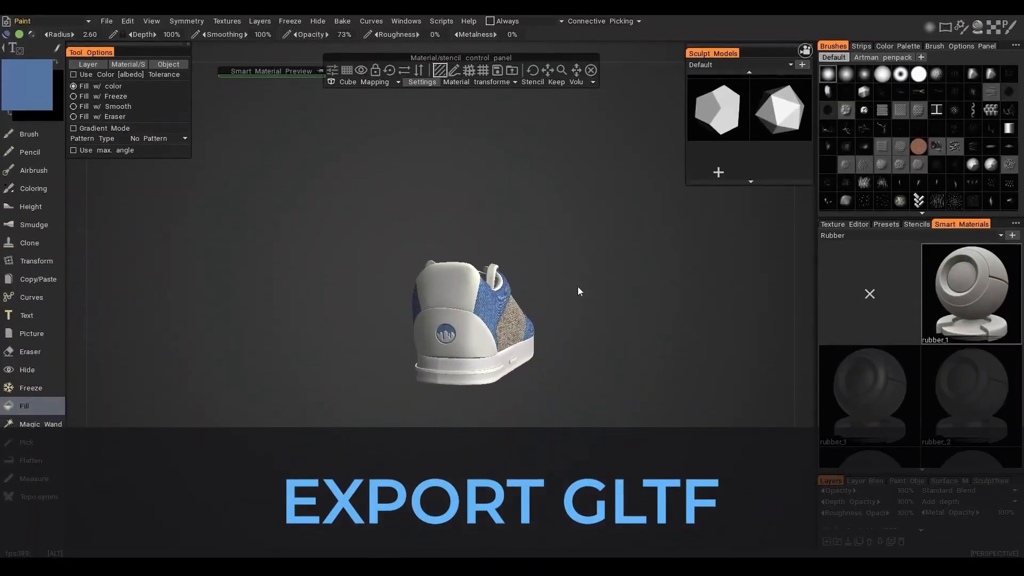
# Export the sneaker's objects and textures with gltf as the file type.
pyautogui.click(105, 21)
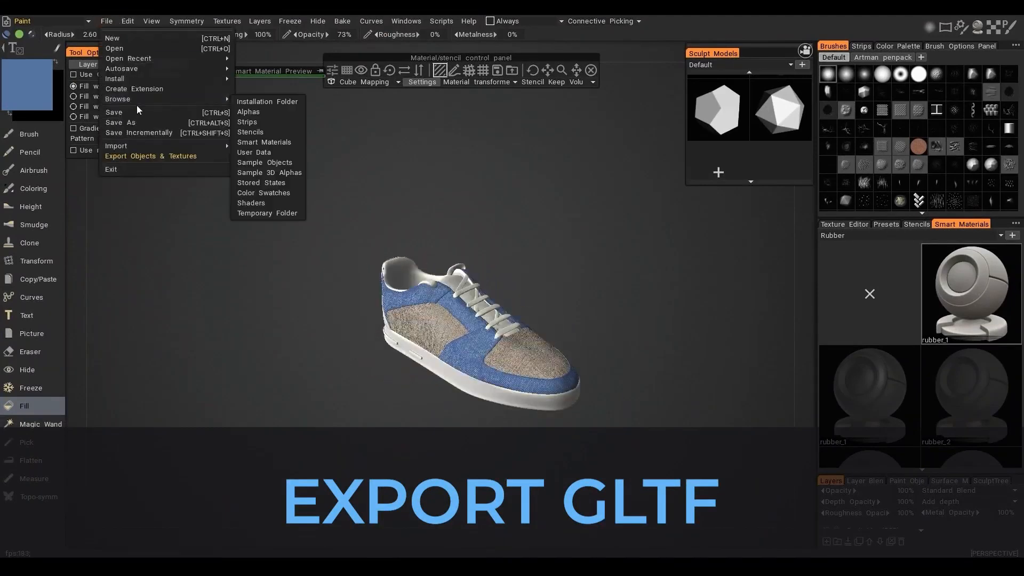
pyautogui.click(151, 156)
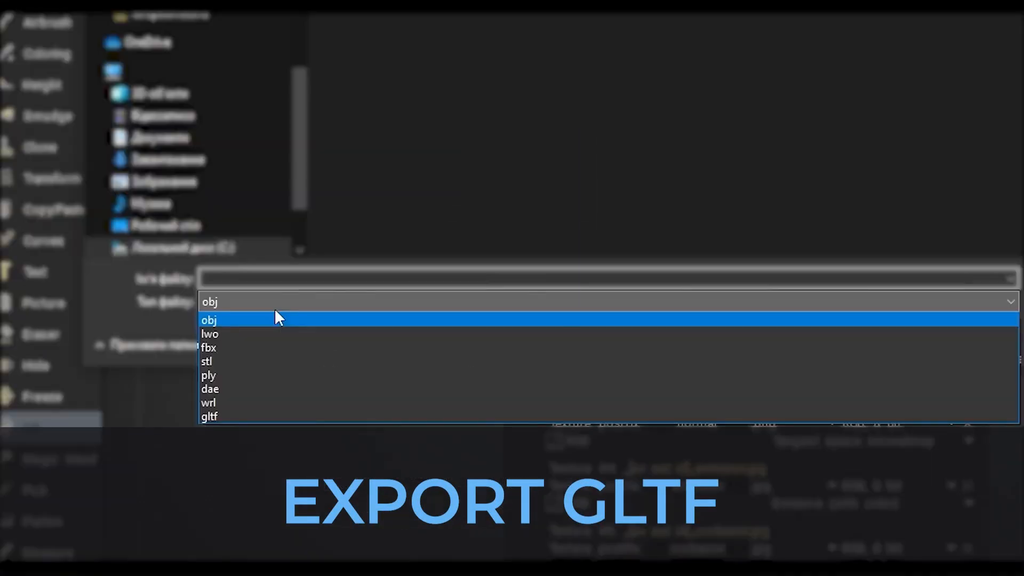
pyautogui.moveTo(264, 403)
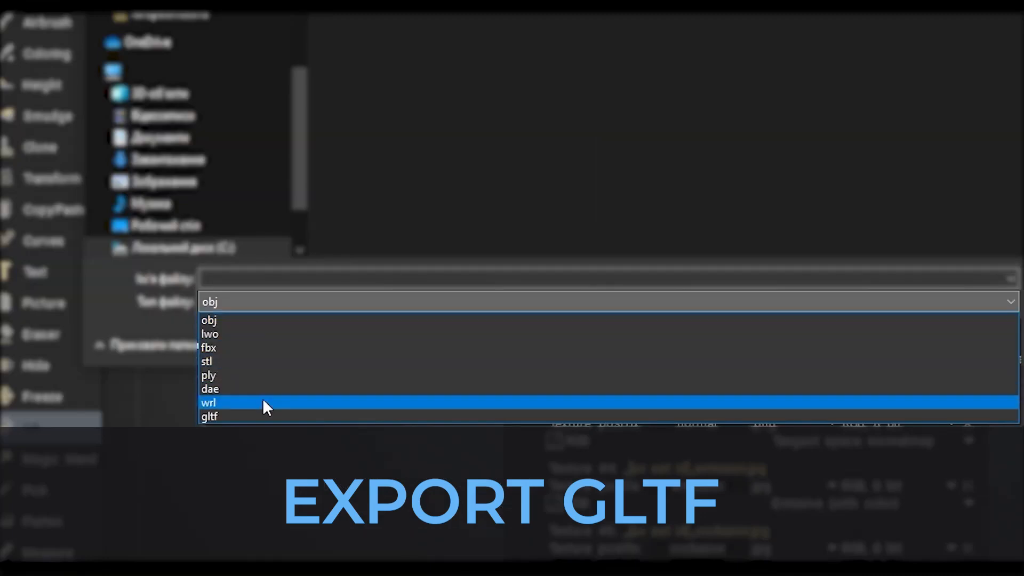
pyautogui.click(209, 402)
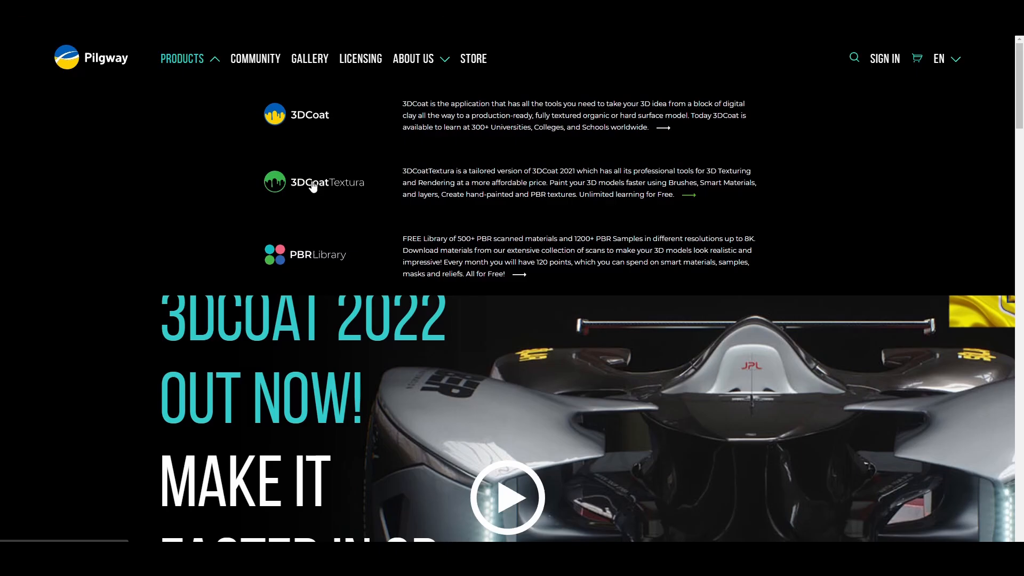
# Open the 3DCoatTextura product page and scroll through its features down to Rendering.
pyautogui.click(314, 182)
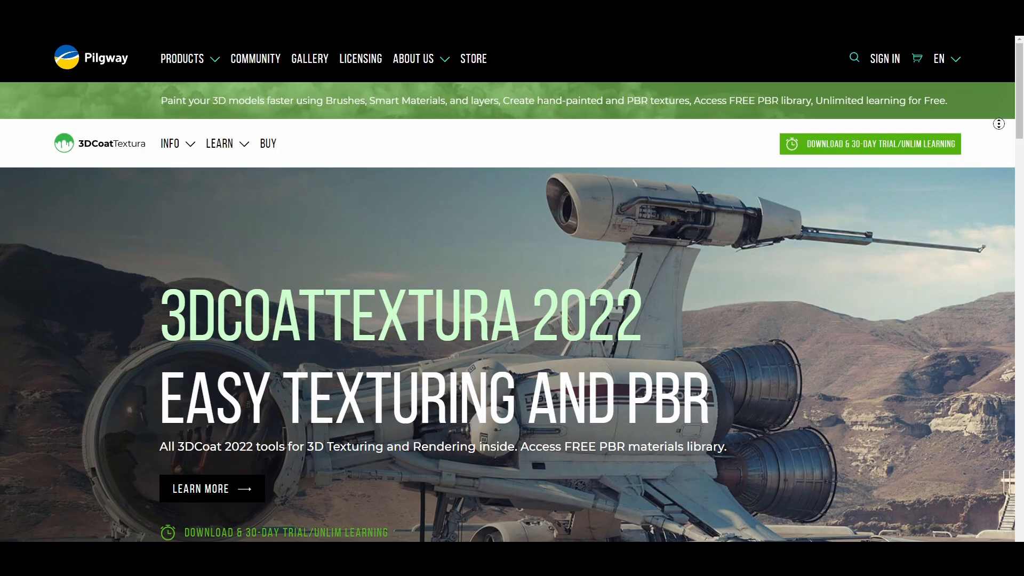
pyautogui.scroll(-3)
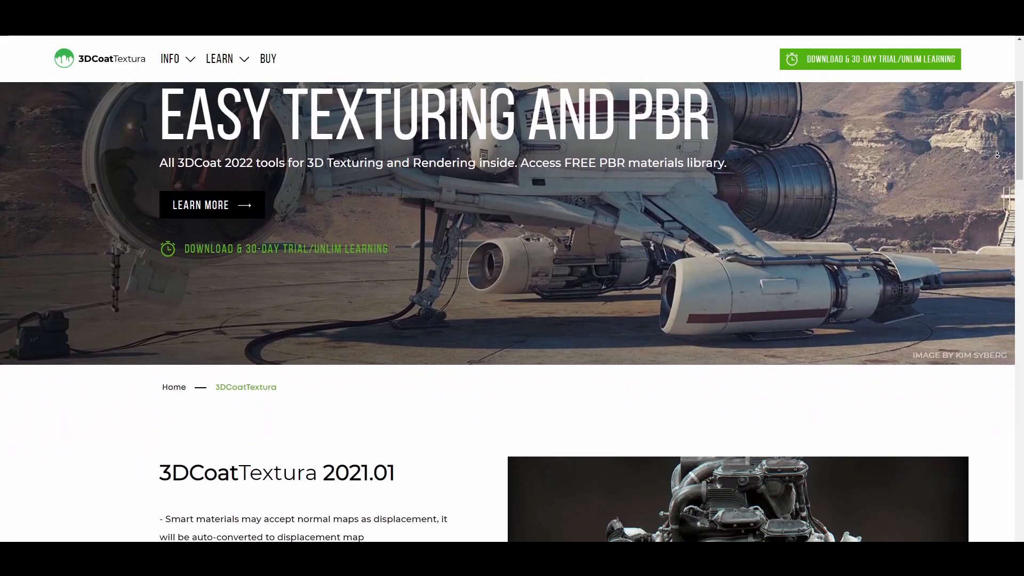
pyautogui.scroll(-3)
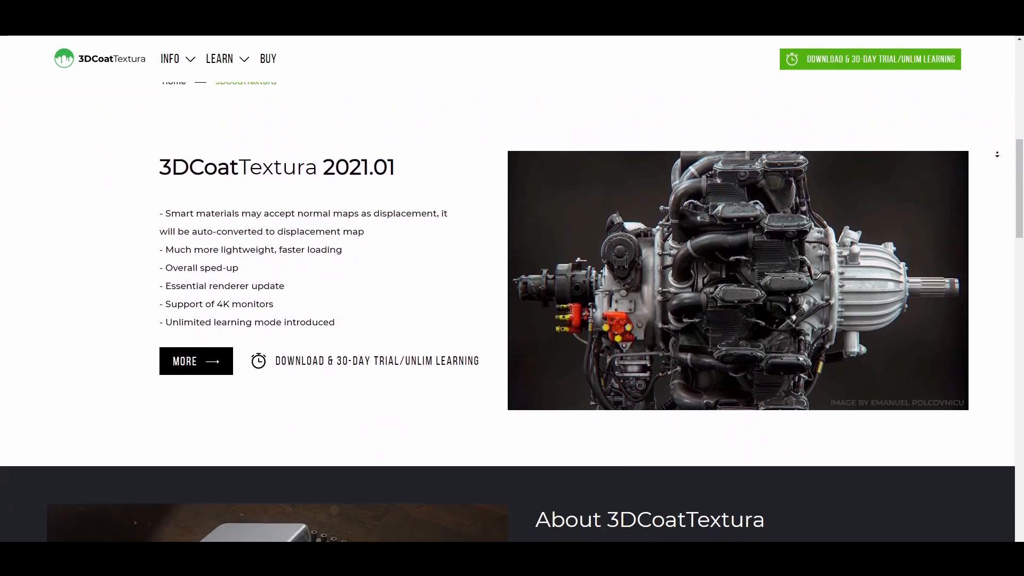
pyautogui.scroll(-3)
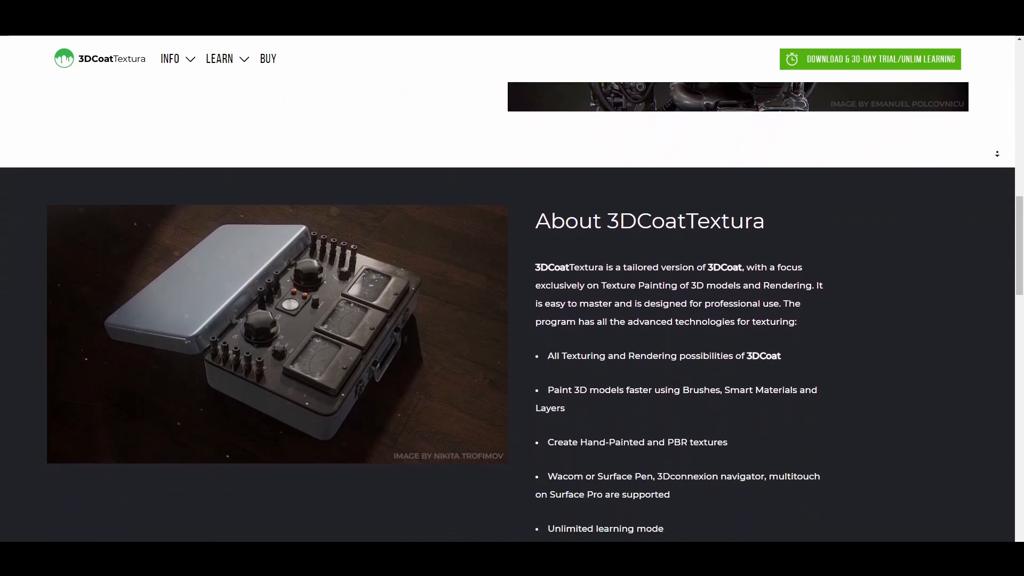
pyautogui.scroll(-3)
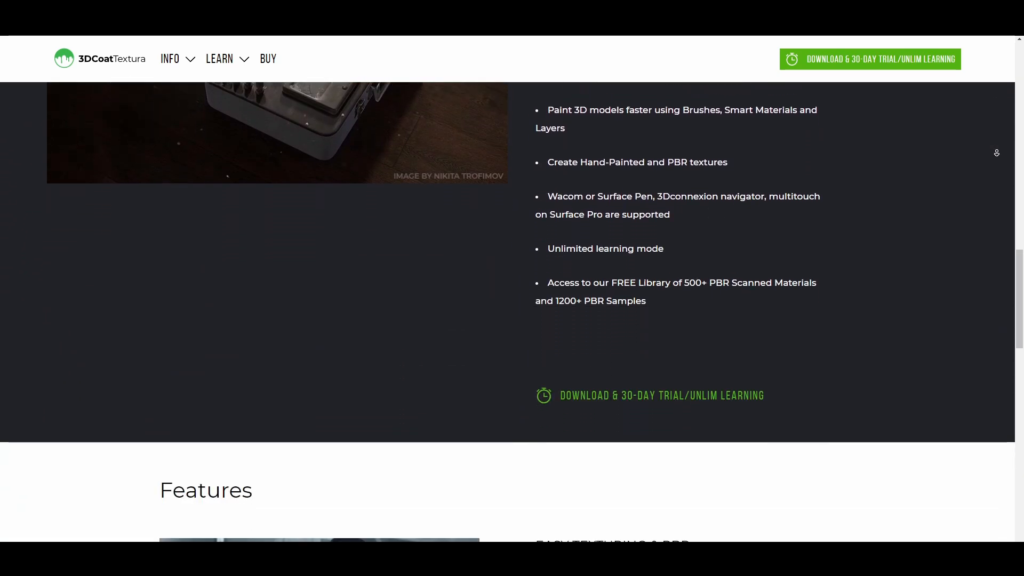
pyautogui.scroll(-3)
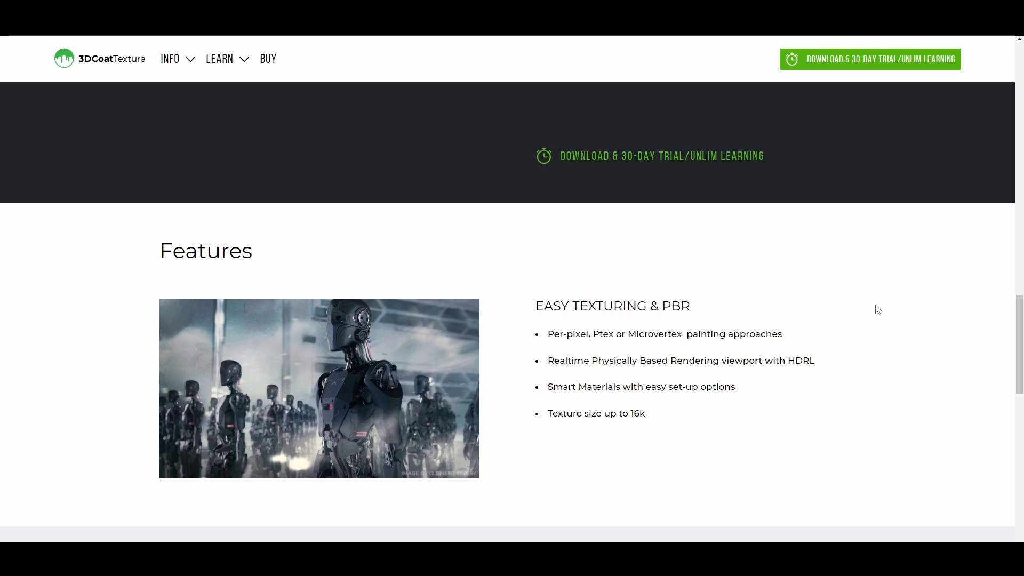
pyautogui.scroll(-3)
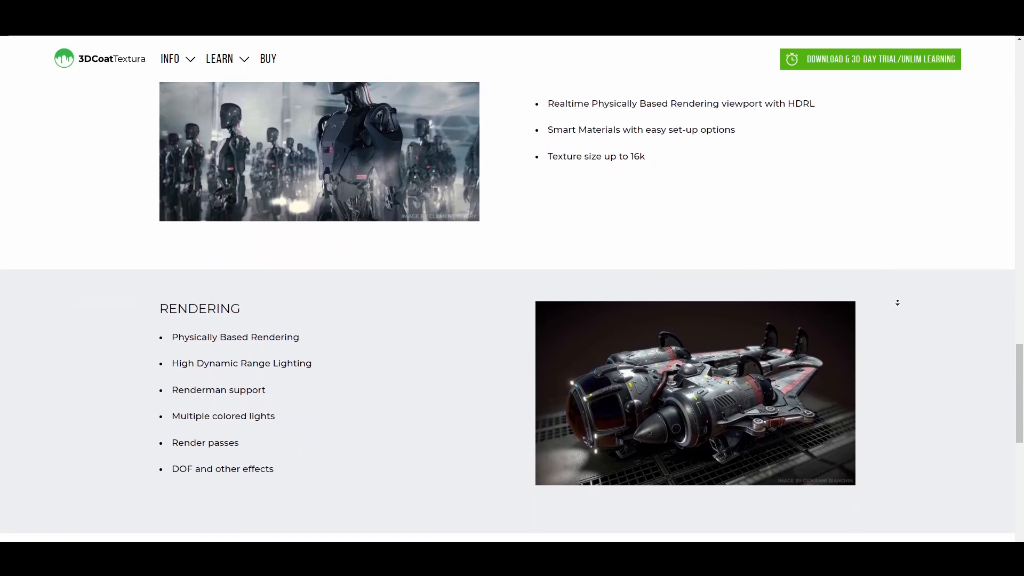
pyautogui.scroll(-3)
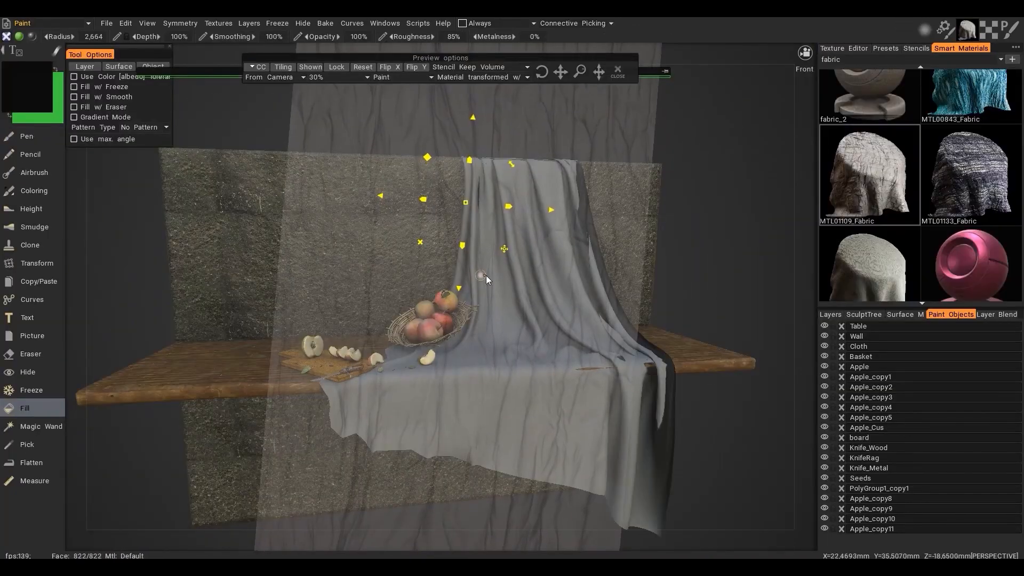
# Select the Pen tool to brush the fabric Smart Material over the draped cloth.
pyautogui.click(27, 136)
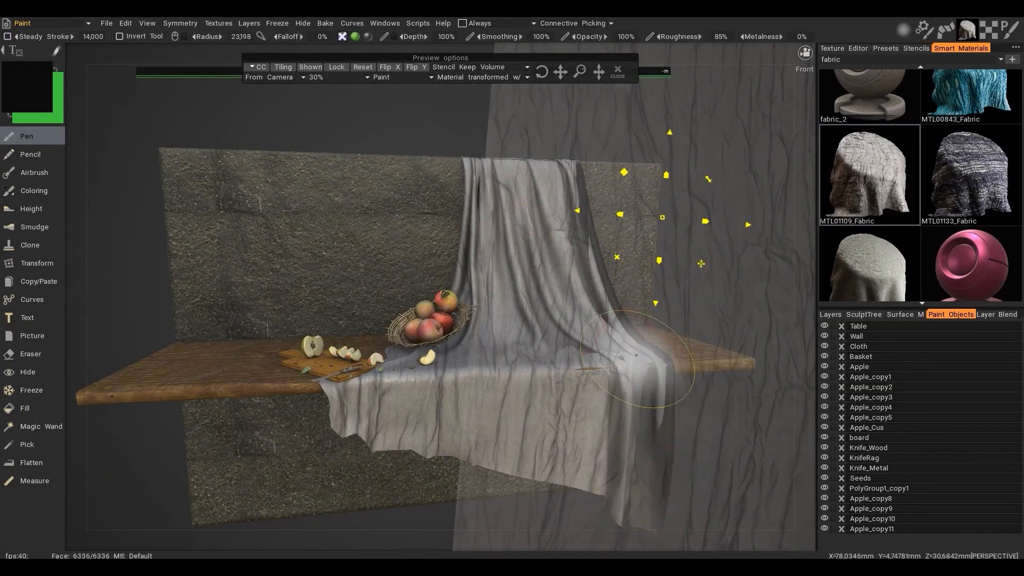